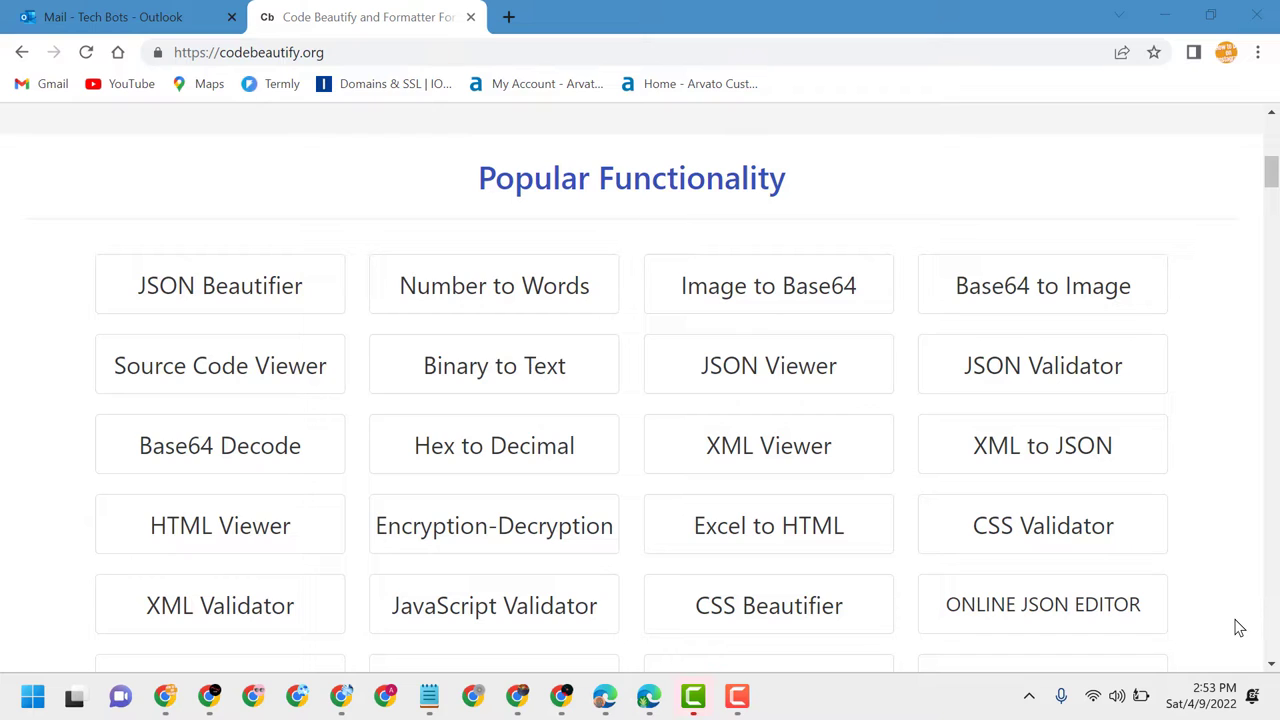
mouse_move(470, 90)
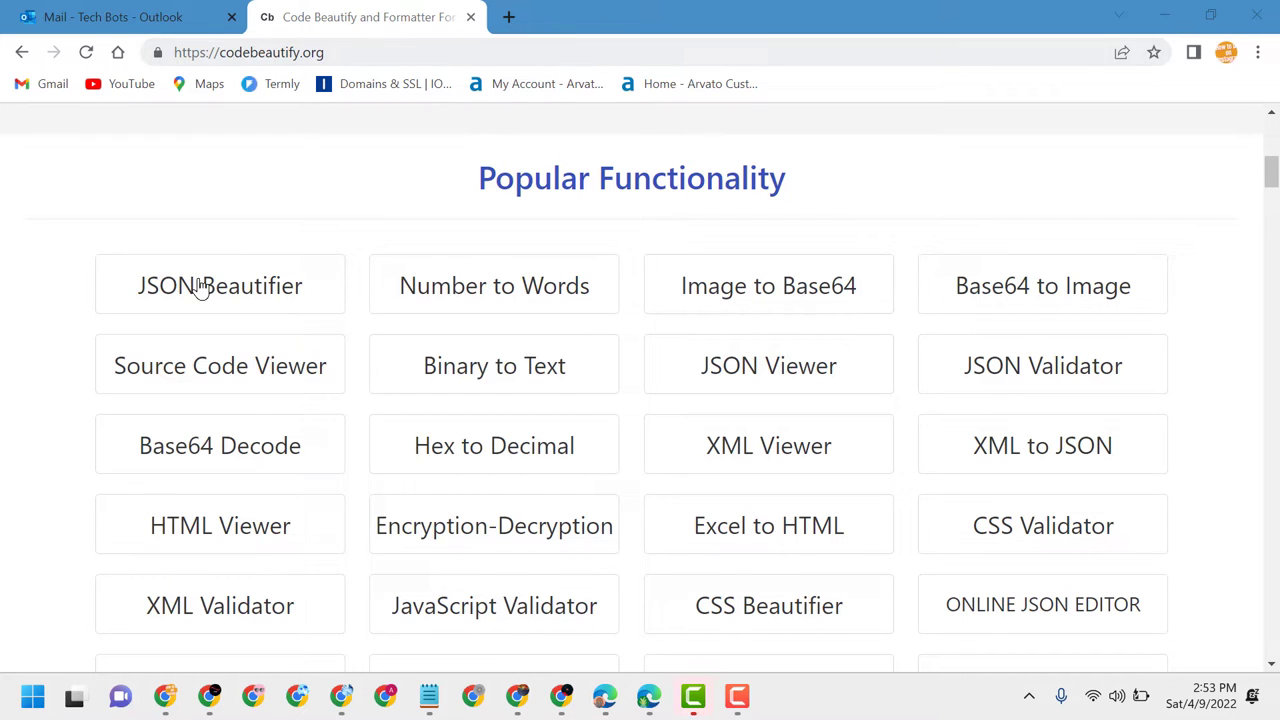
- Open the Excel to HTML Converter tool from the CodeBeautify tiles
scroll("down", 3)
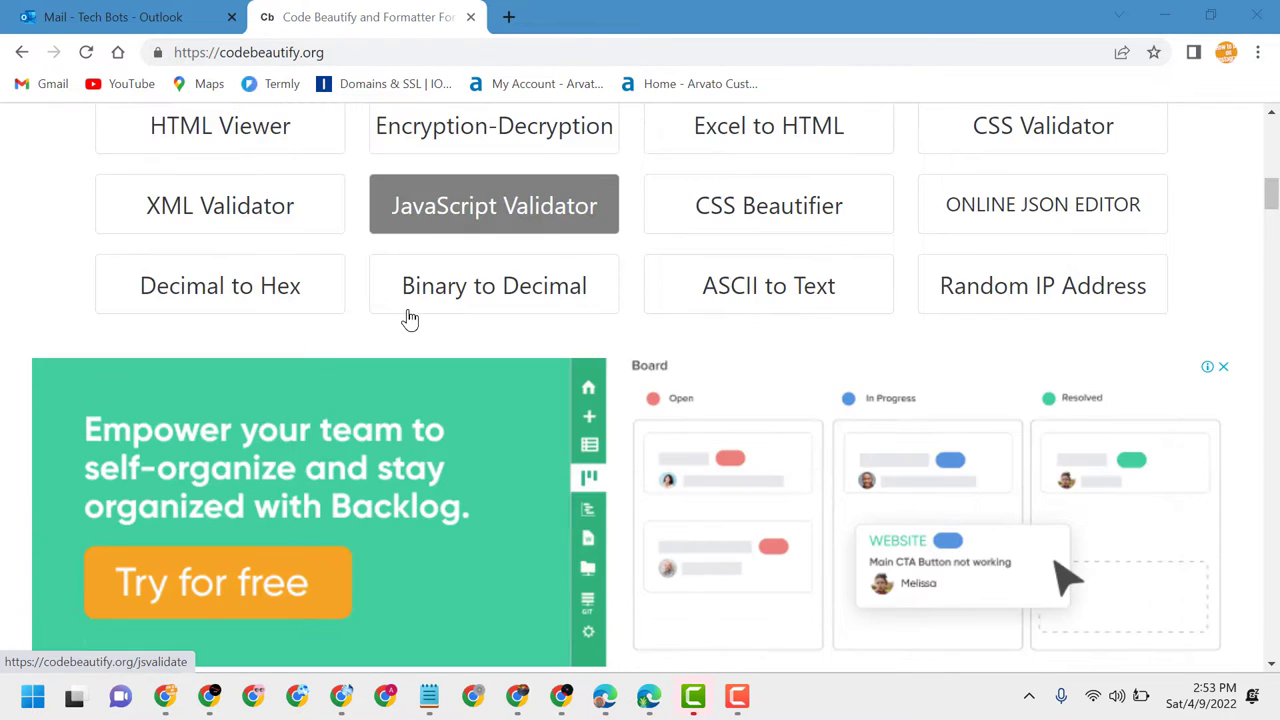
scroll("up", 3)
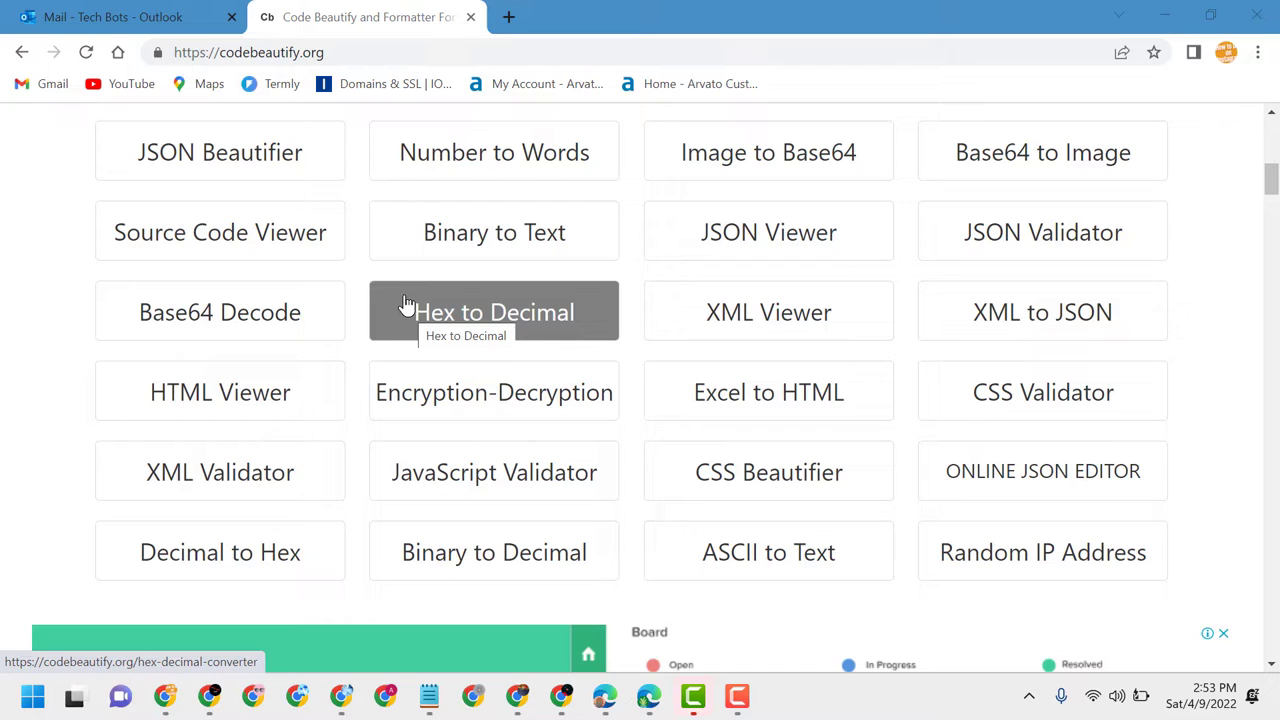
mouse_move(768, 390)
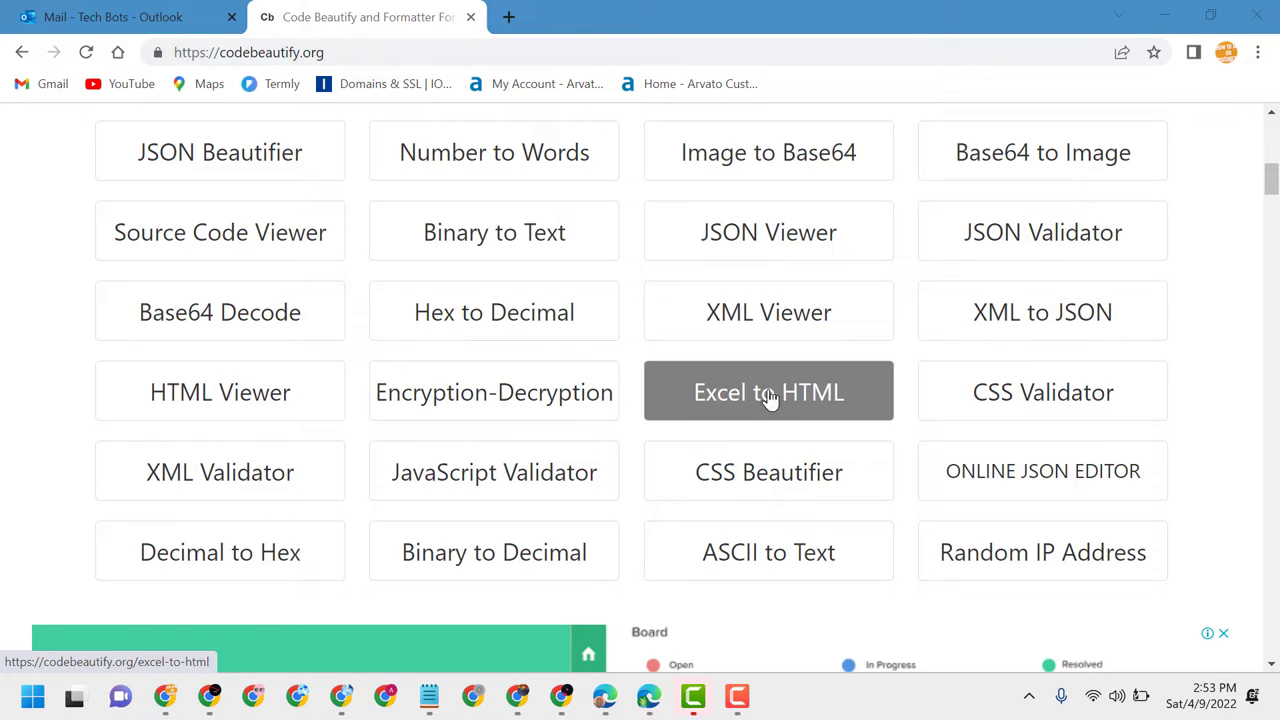
mouse_move(756, 404)
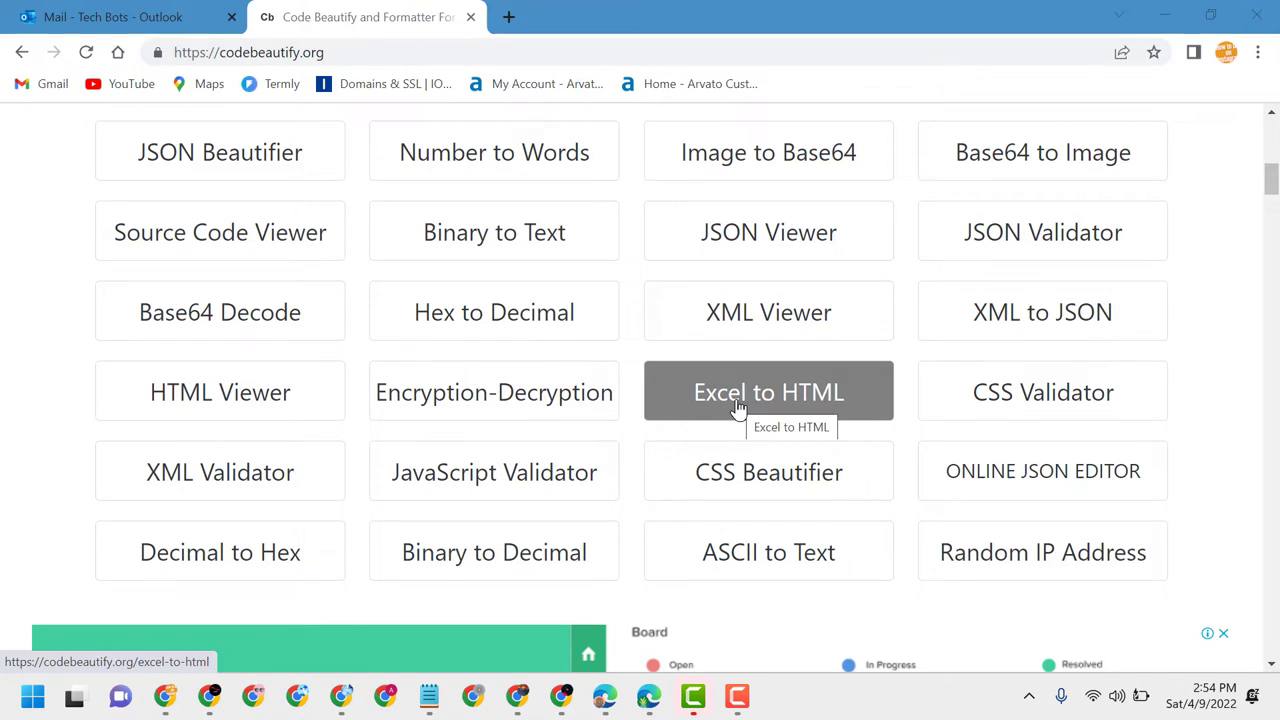
left_click(768, 390)
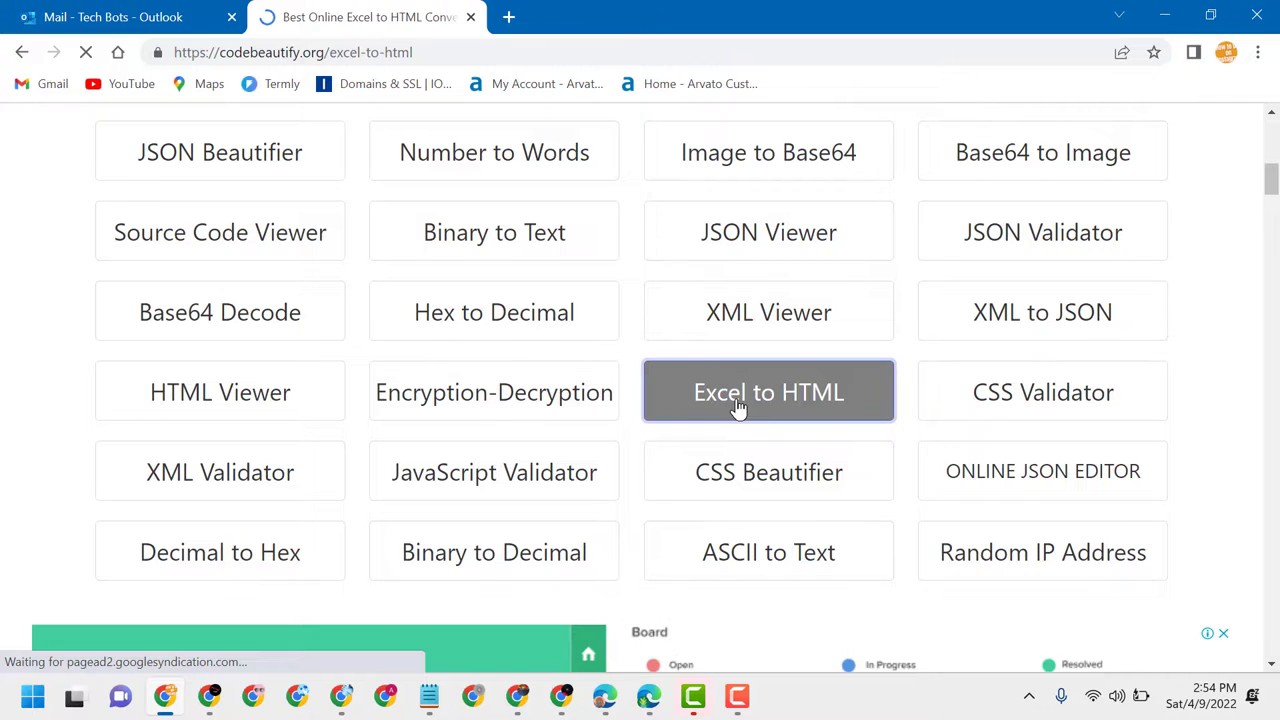
left_click(768, 390)
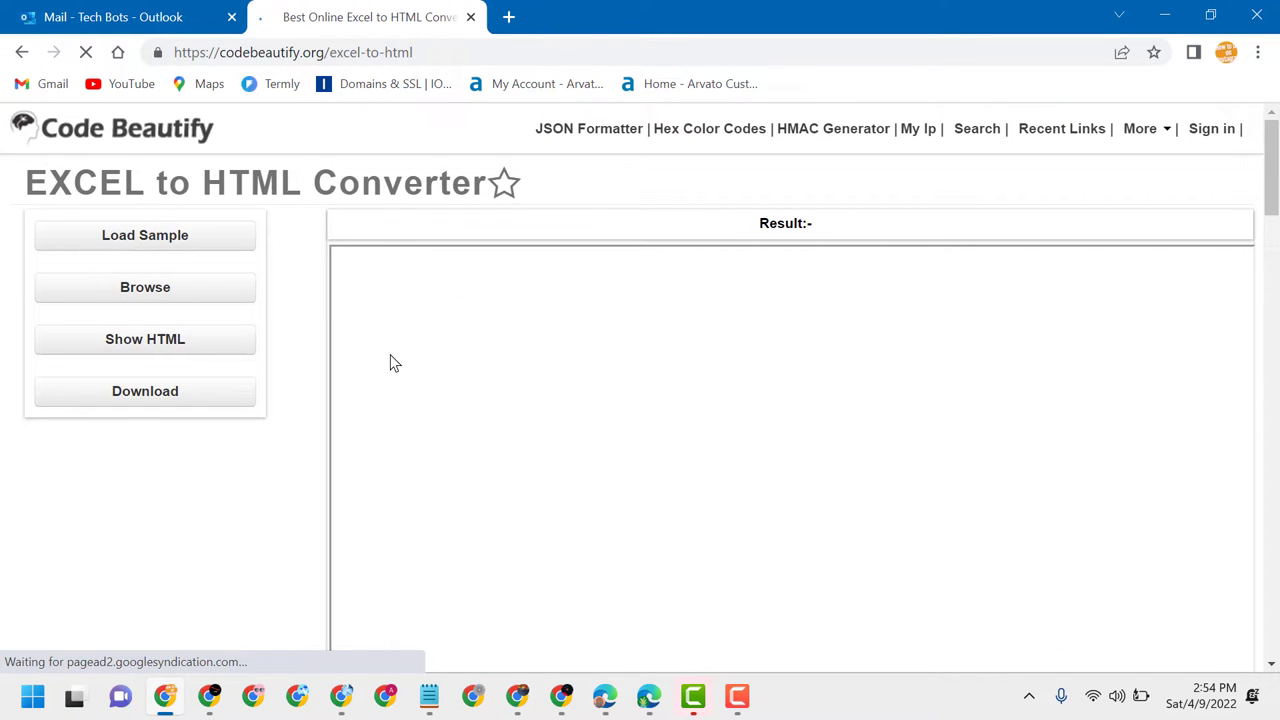
scroll("down", 3)
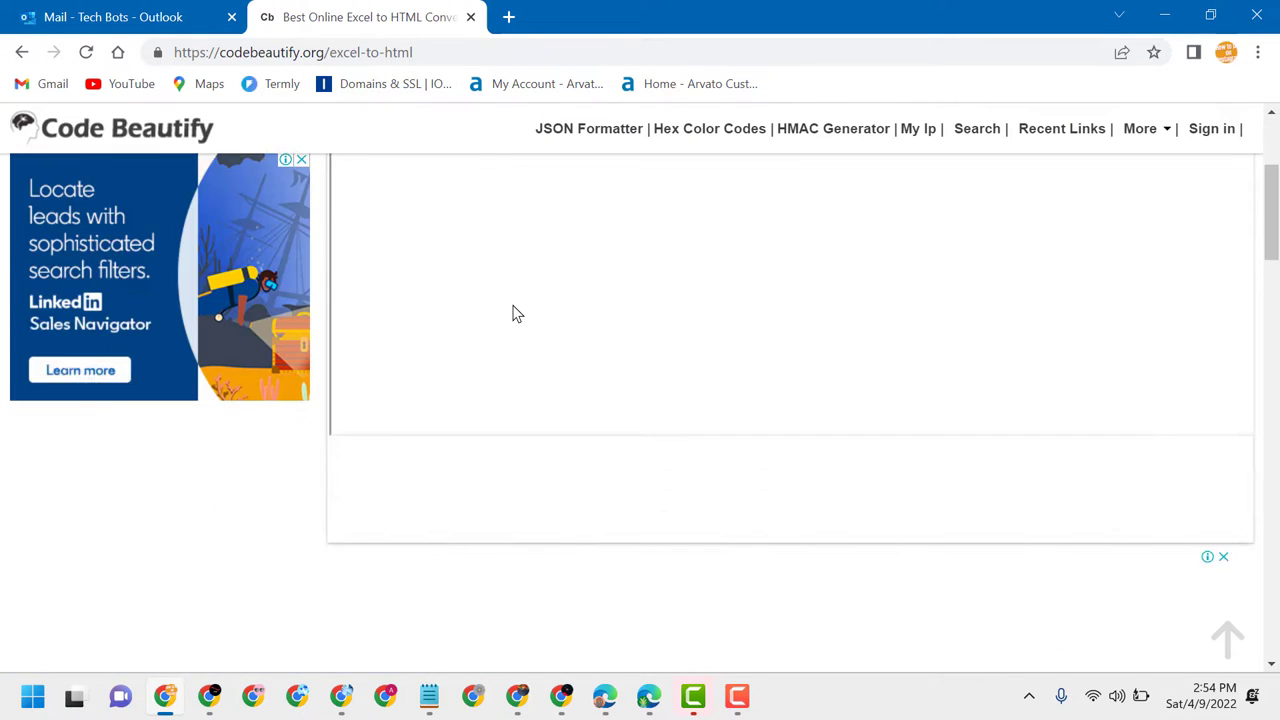
scroll("up", 3)
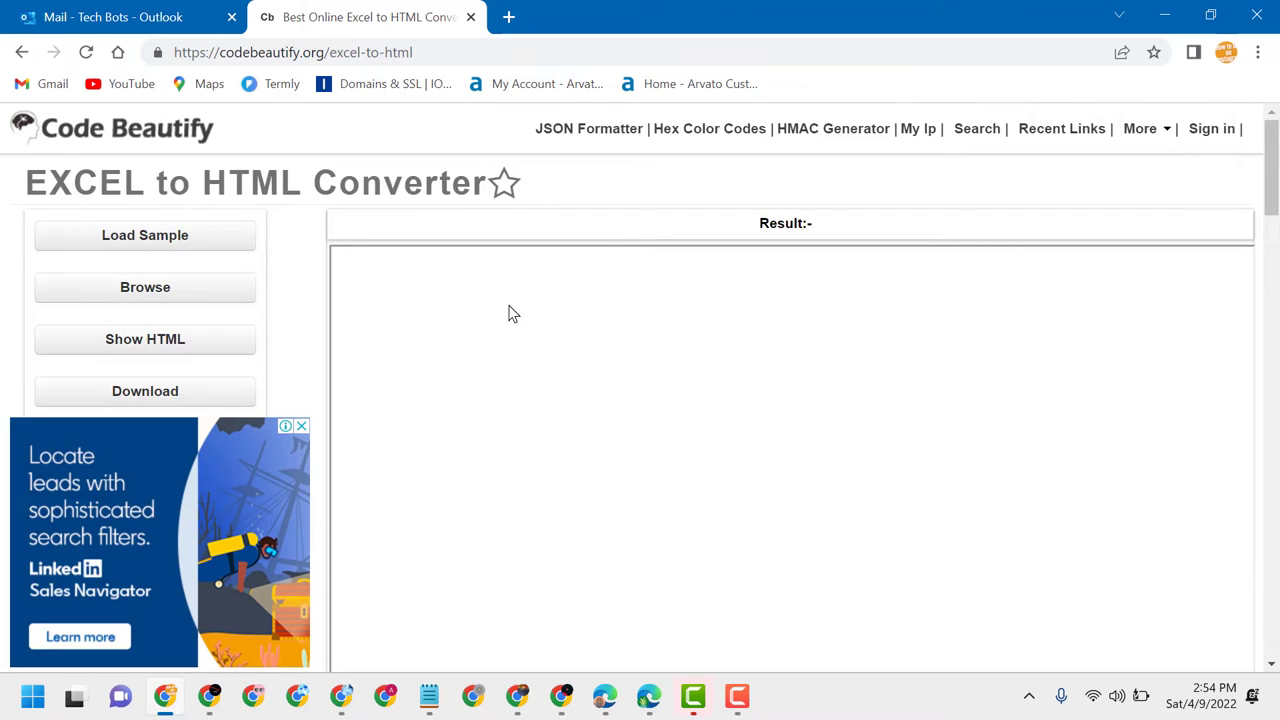
- Load the sample workbook cbSample.xlsx so its sheets render as HTML tables
left_click(144, 236)
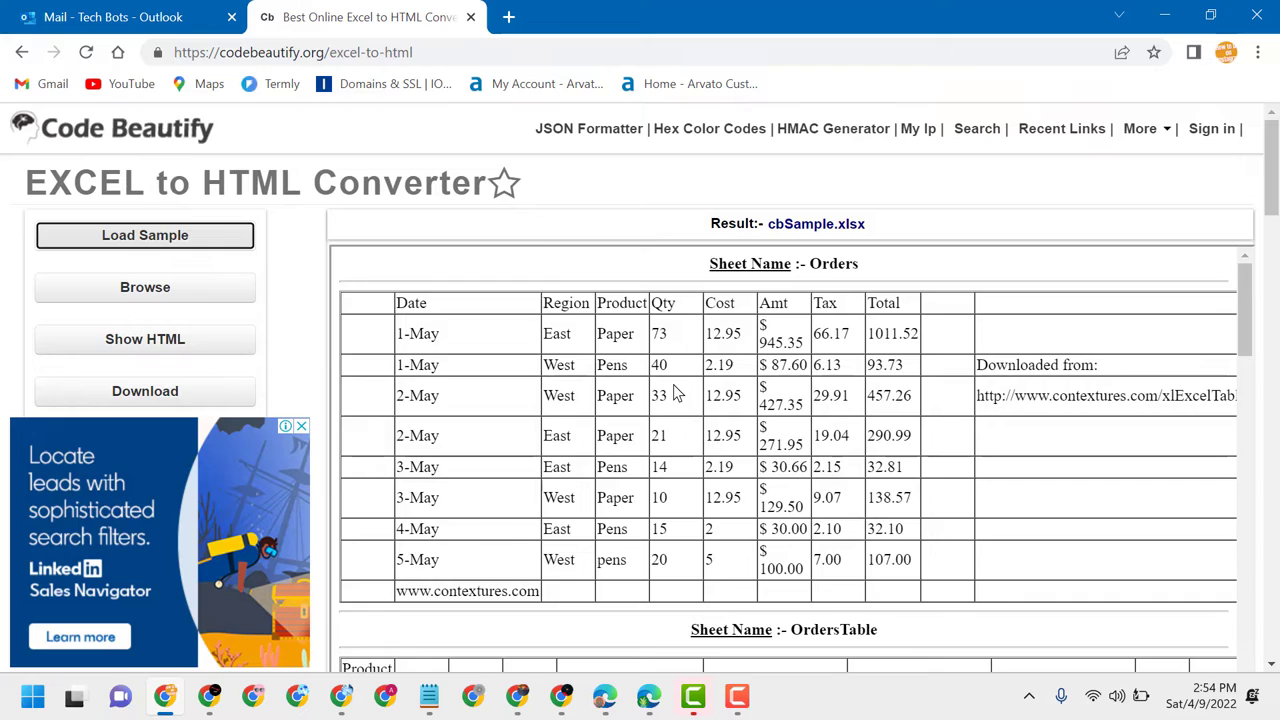
scroll("down", 3)
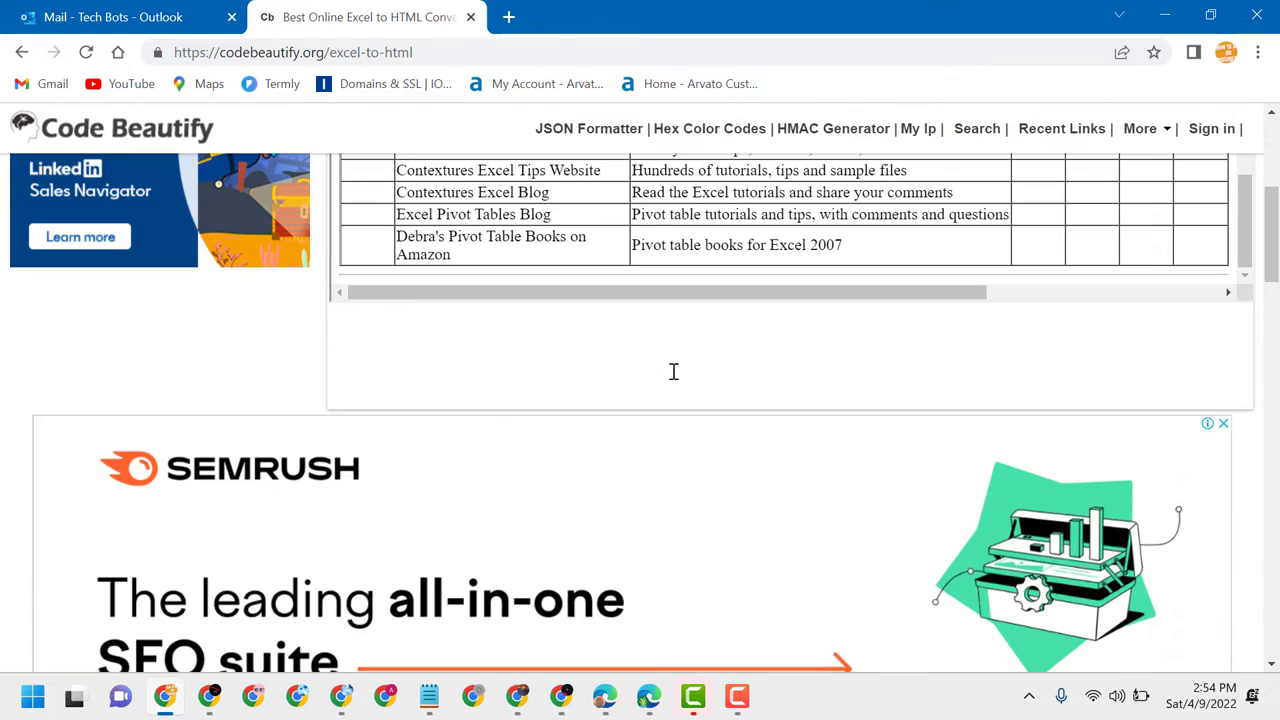
scroll("up", 3)
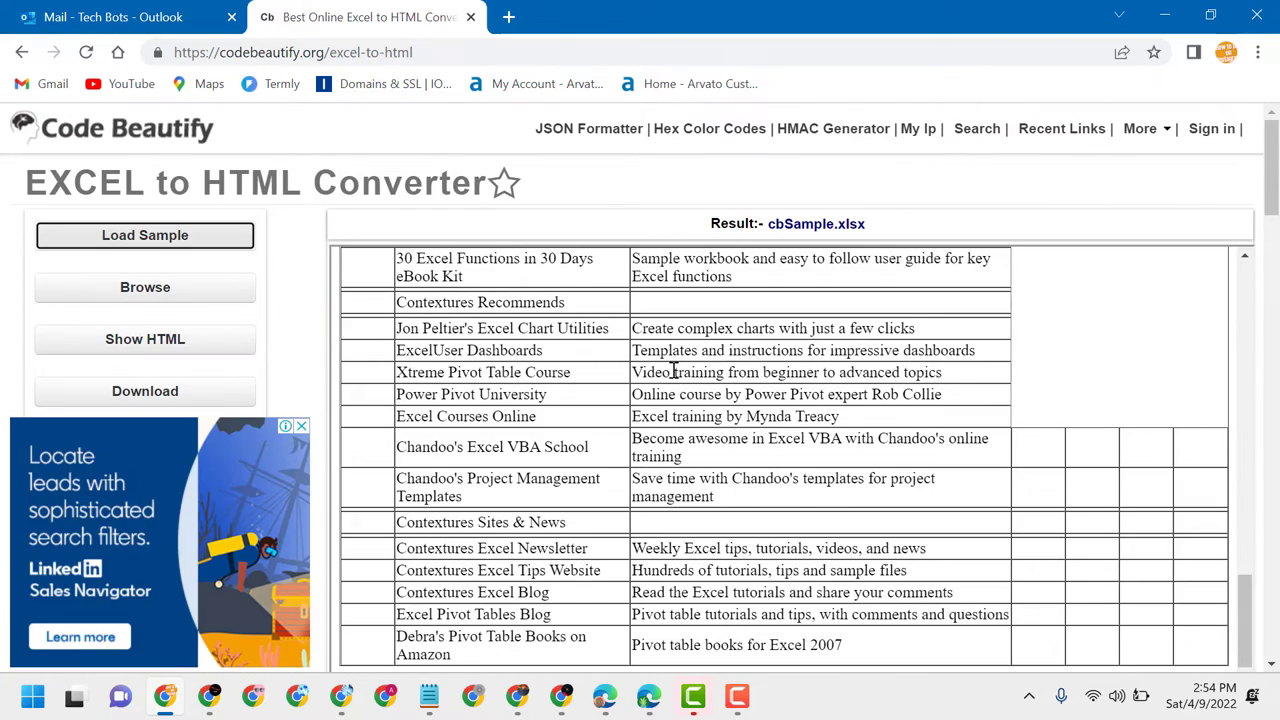
mouse_move(324, 290)
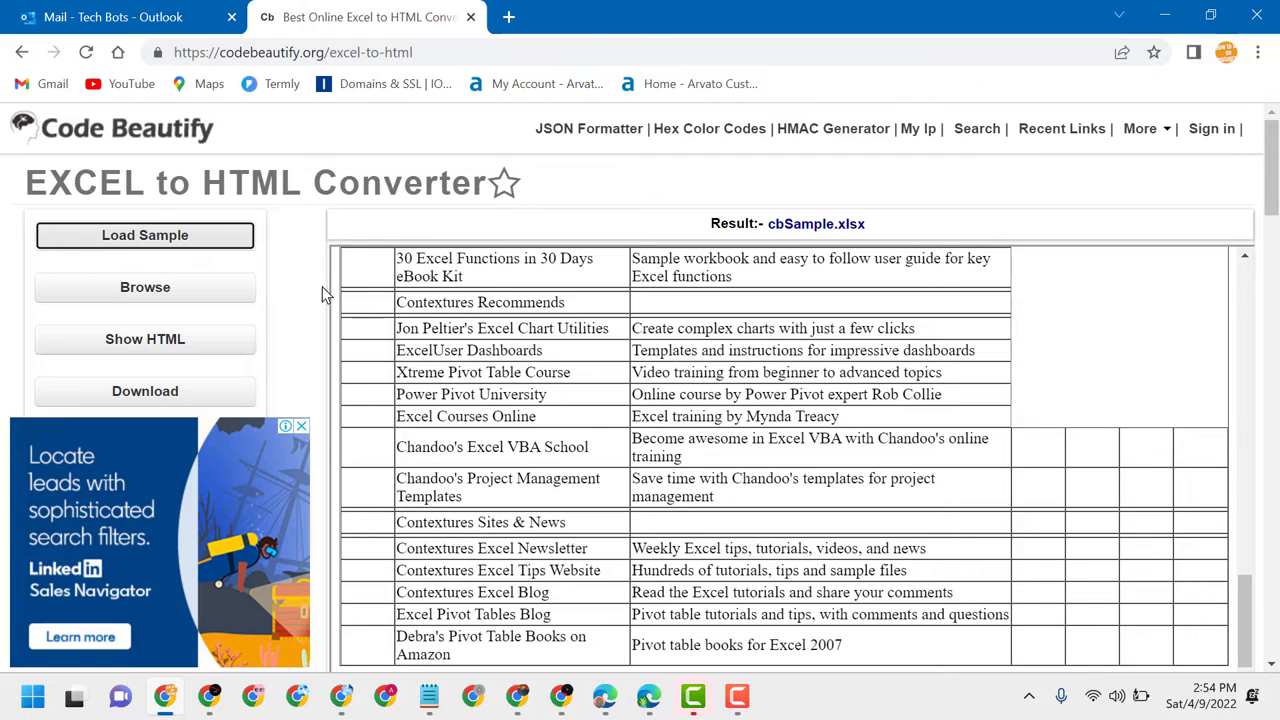
mouse_move(144, 340)
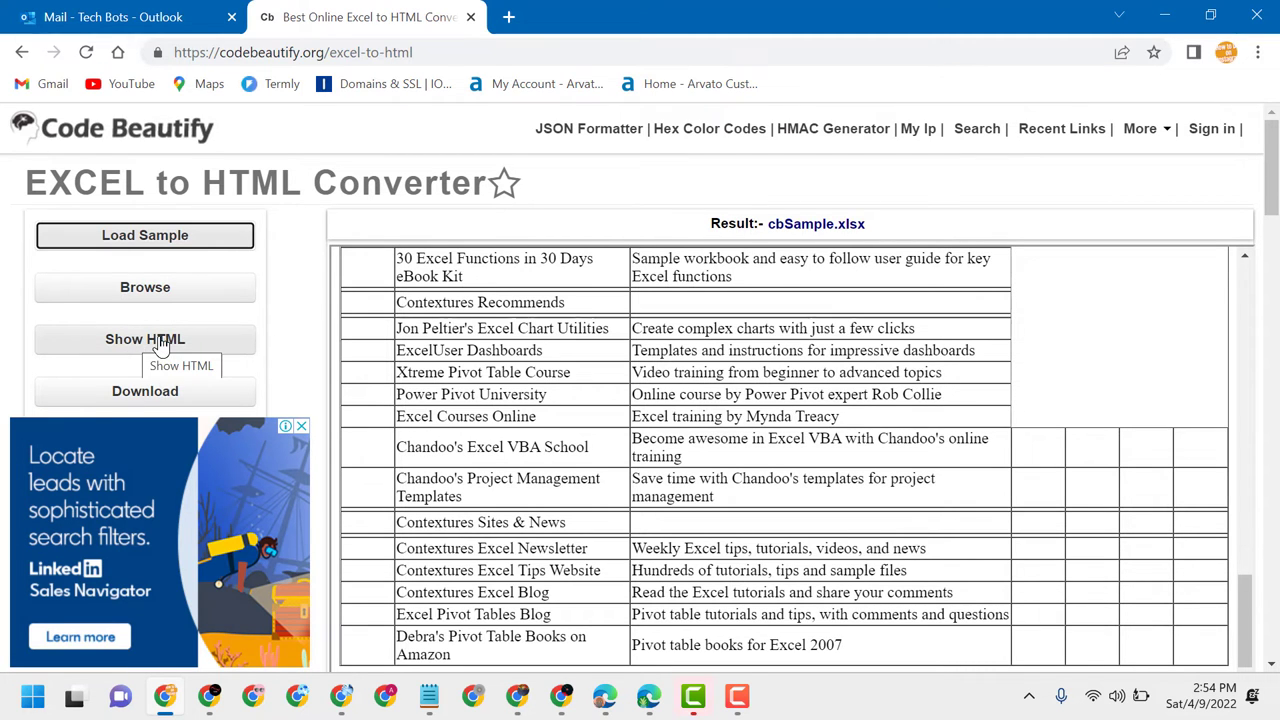
- Show the generated HTML source code and review it
left_click(144, 340)
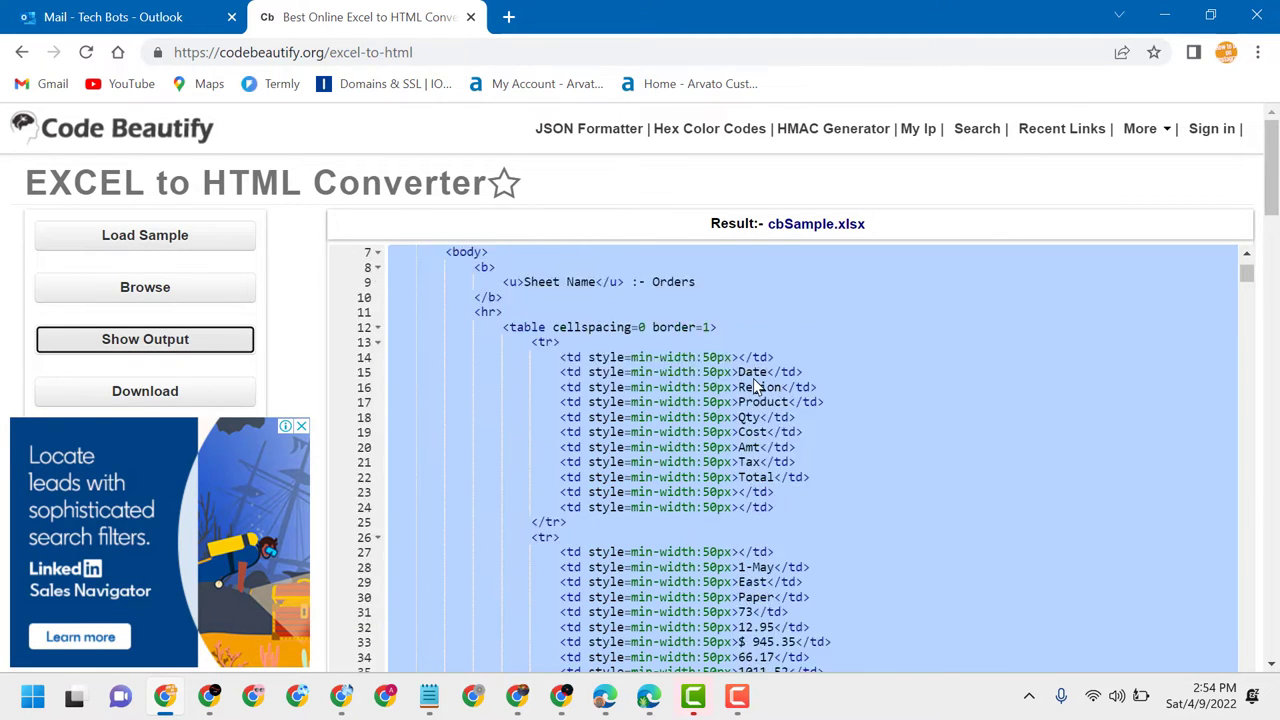
scroll("down", 3)
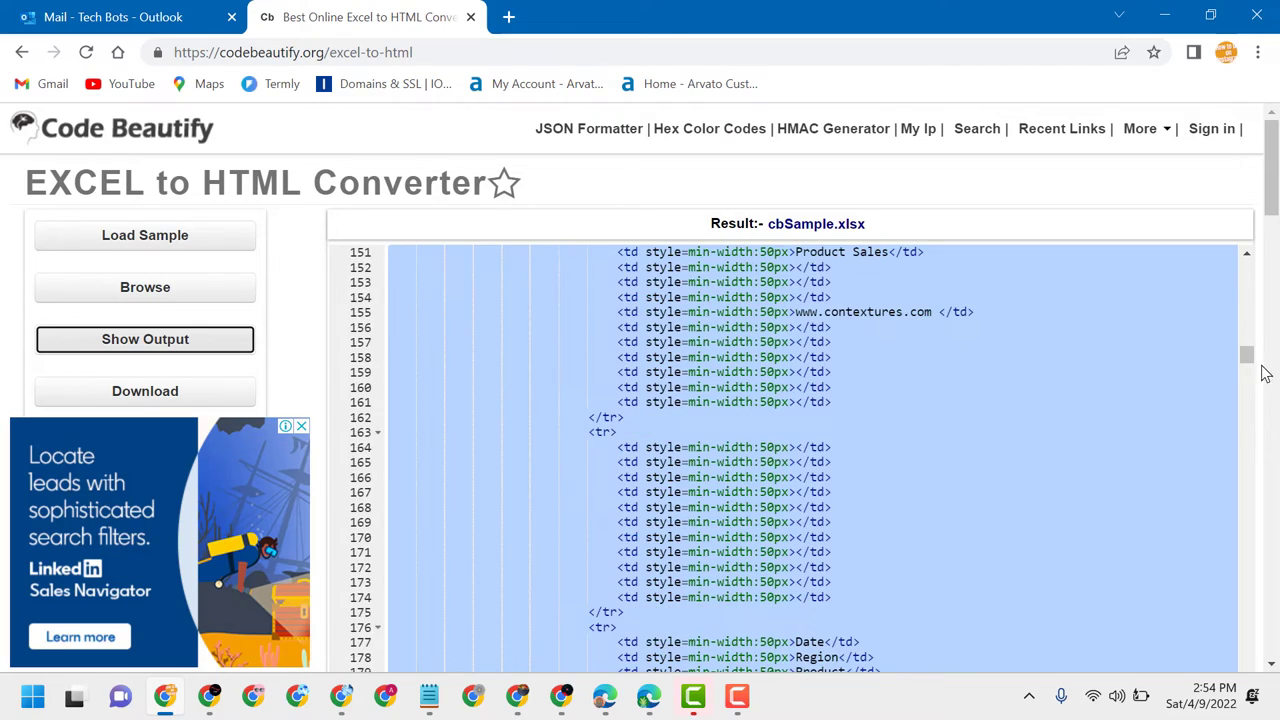
scroll("down", 3)
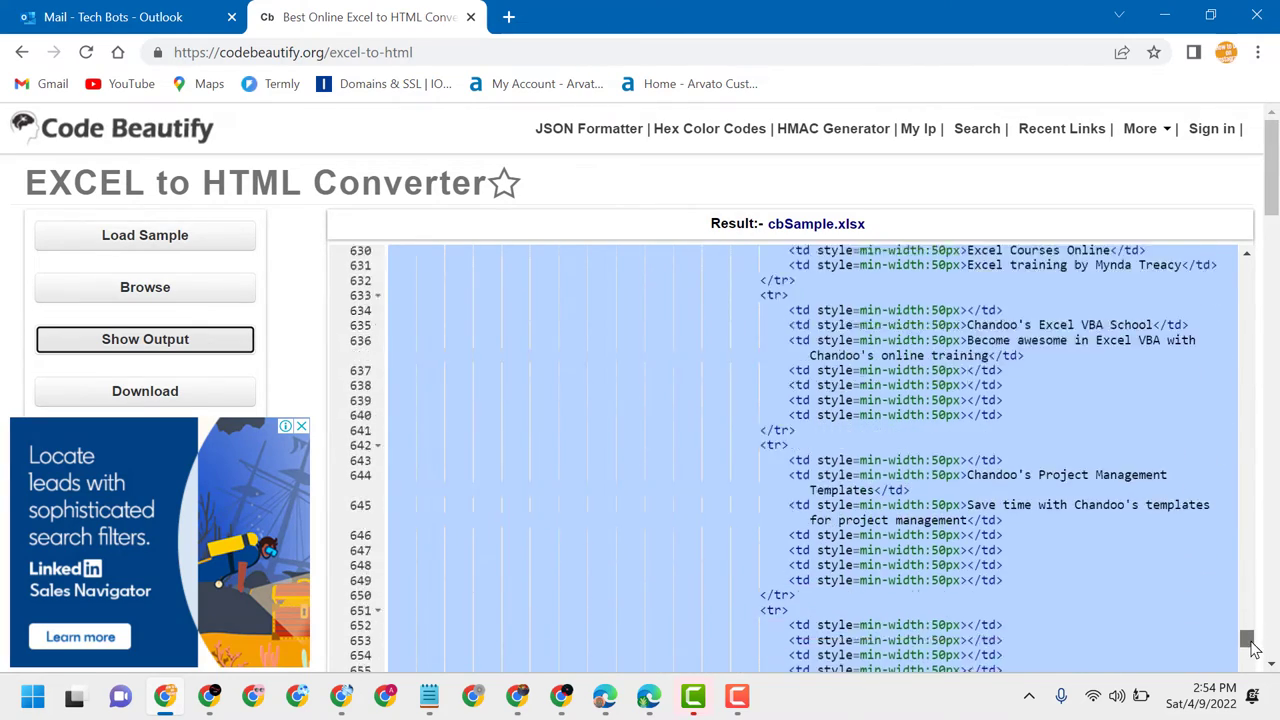
scroll("up", 3)
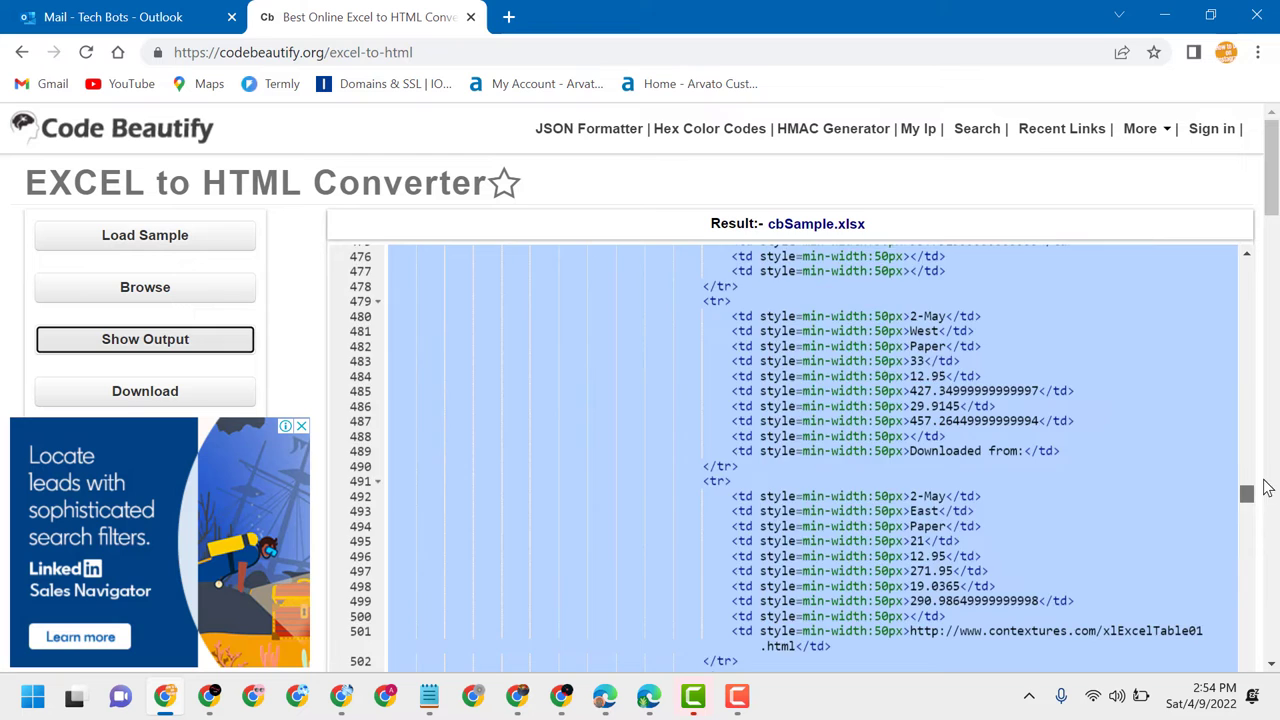
scroll("up", 3)
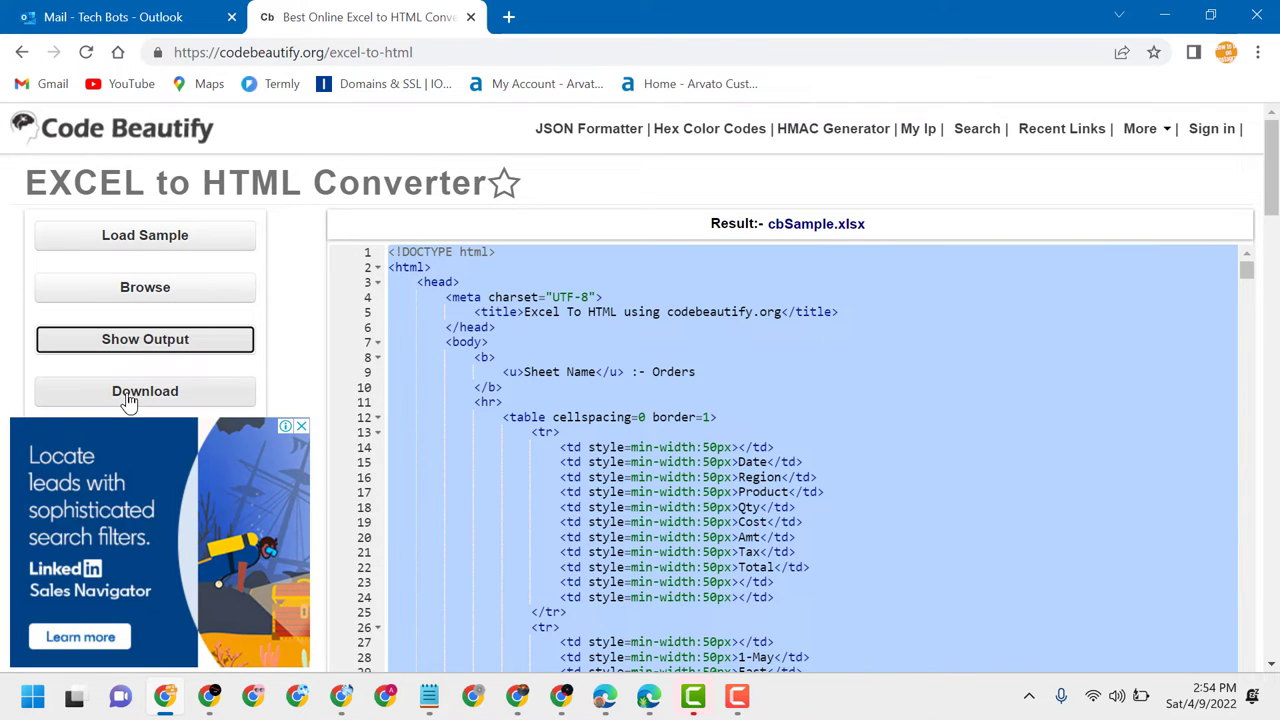
- Download the HTML as codebeautify.html and open the downloaded file
left_click(144, 390)
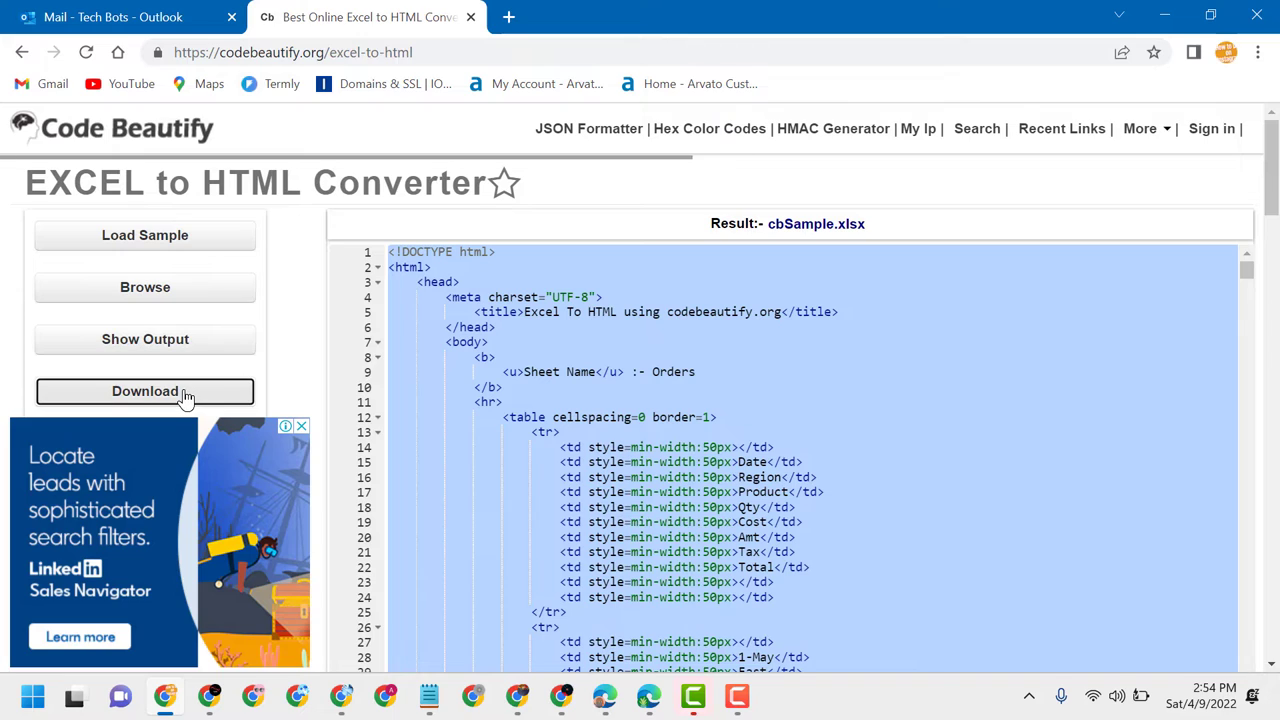
left_click(144, 390)
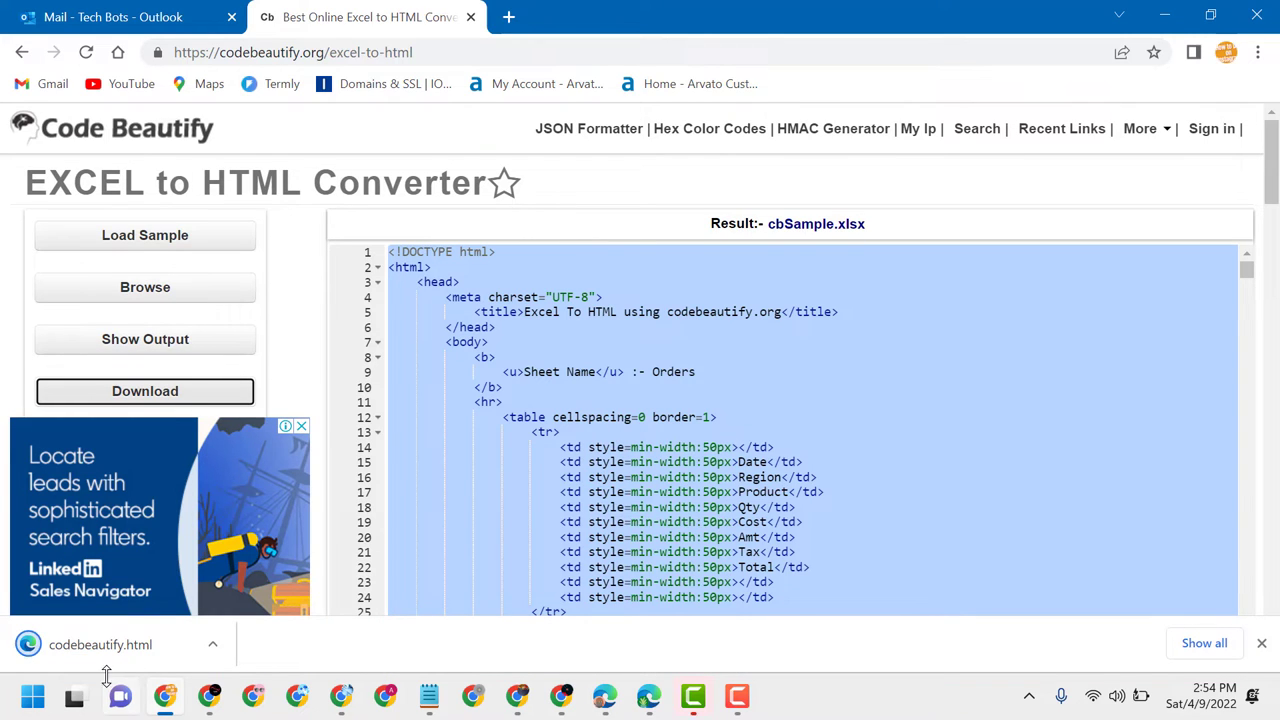
mouse_move(100, 644)
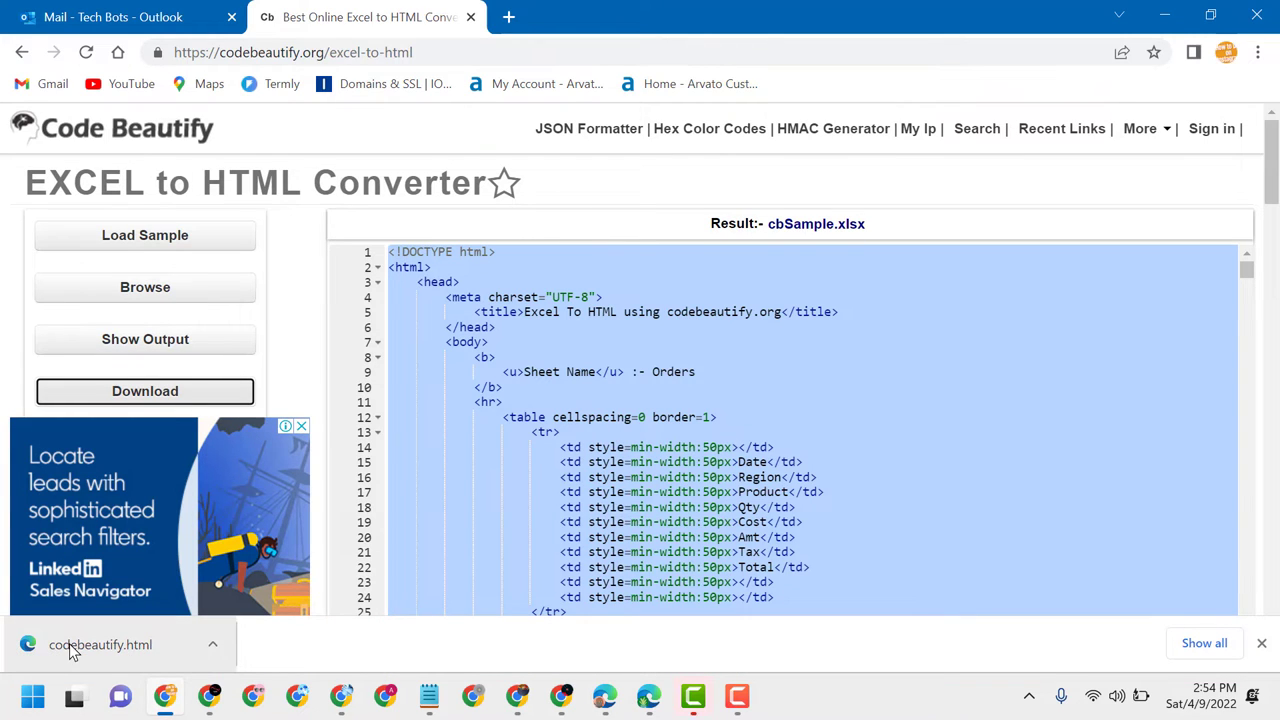
left_click(100, 644)
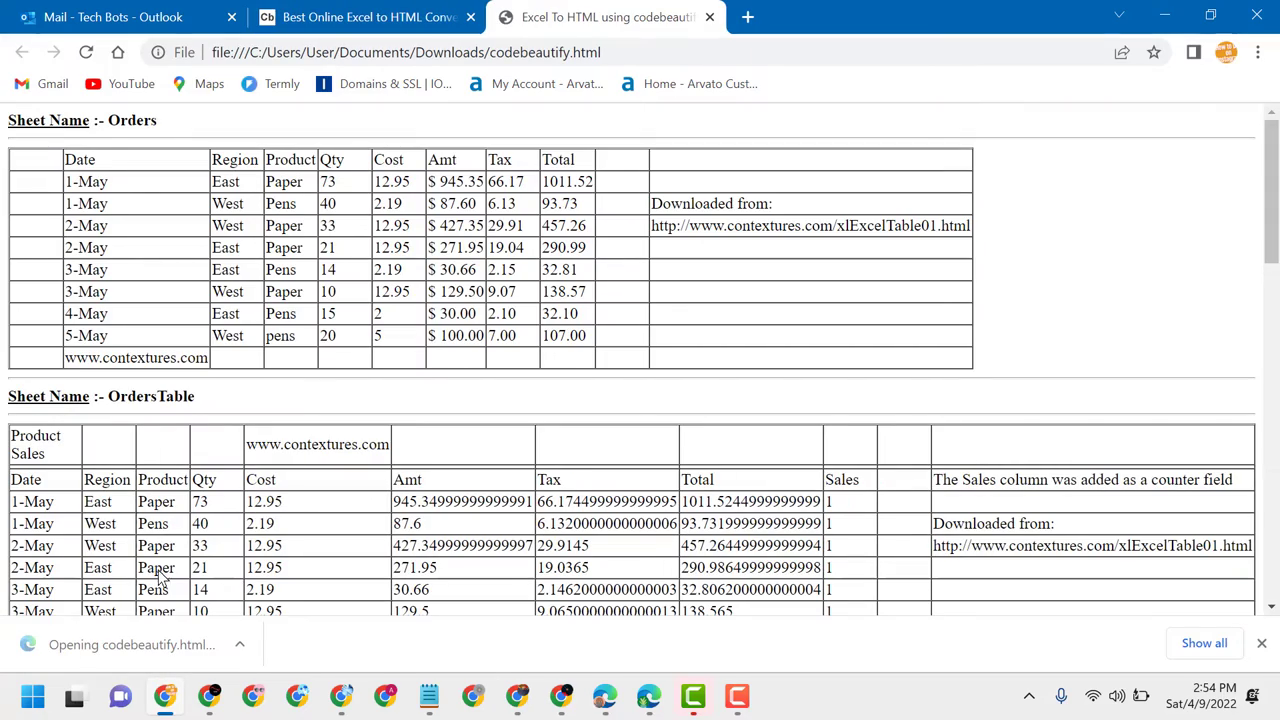
- Scroll through codebeautify.html in Chrome to view the Orders, OrdersTable and MyLinks tables
scroll("down", 3)
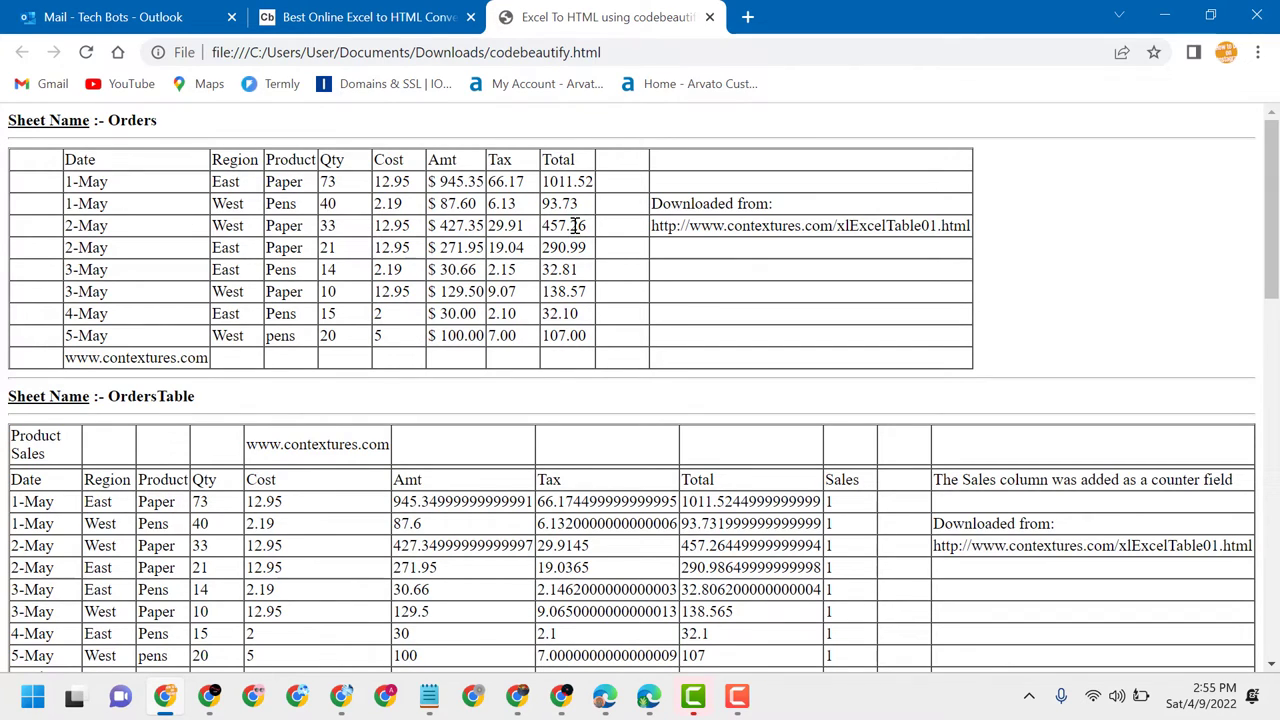
scroll("down", 3)
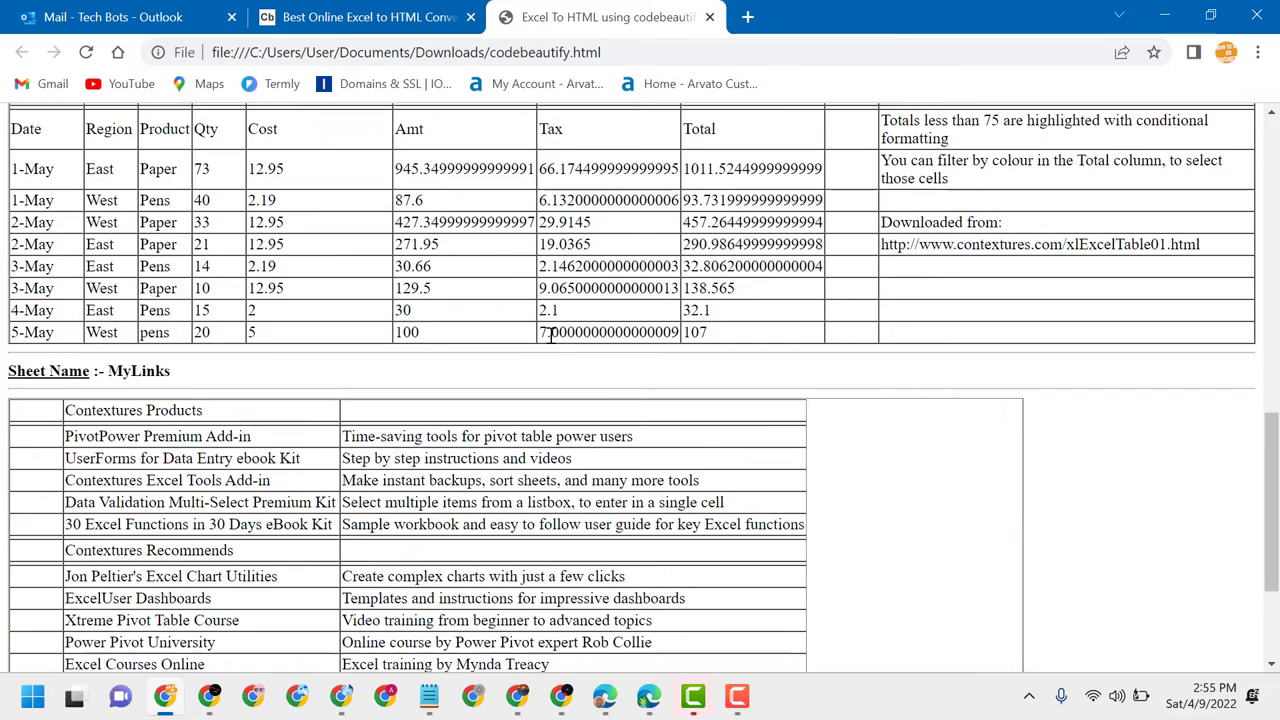
scroll("up", 3)
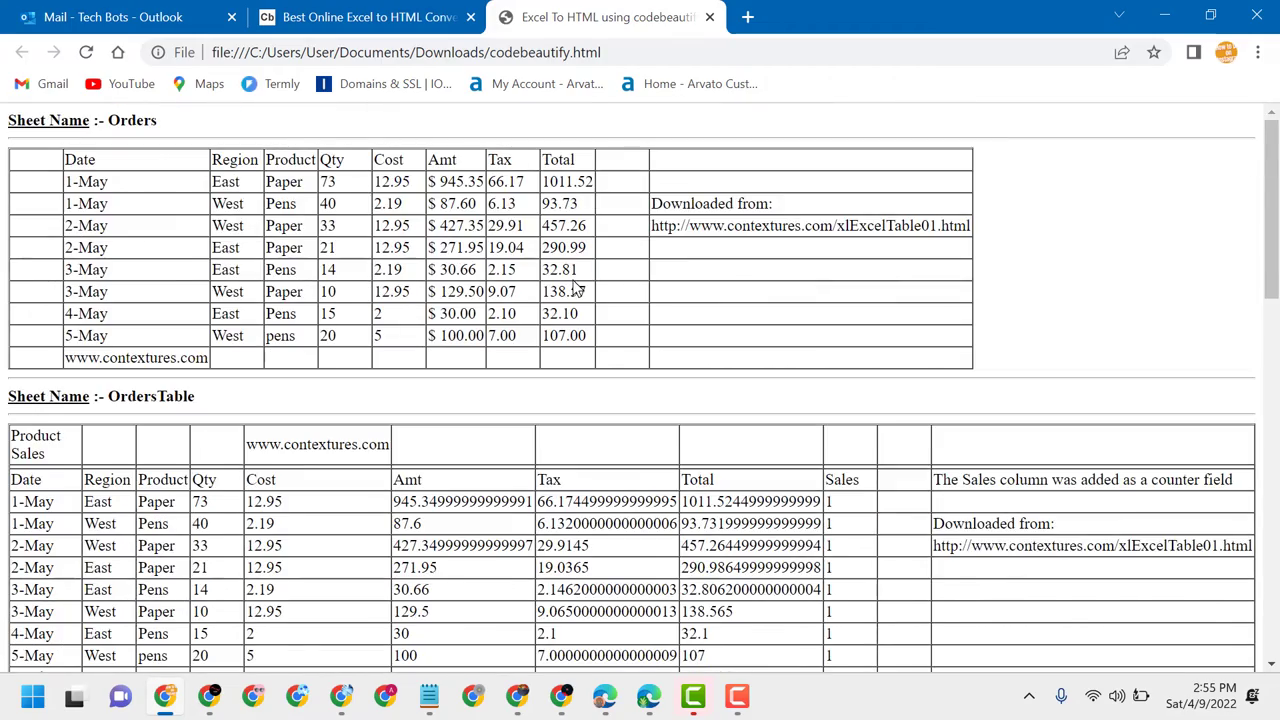
scroll("down", 3)
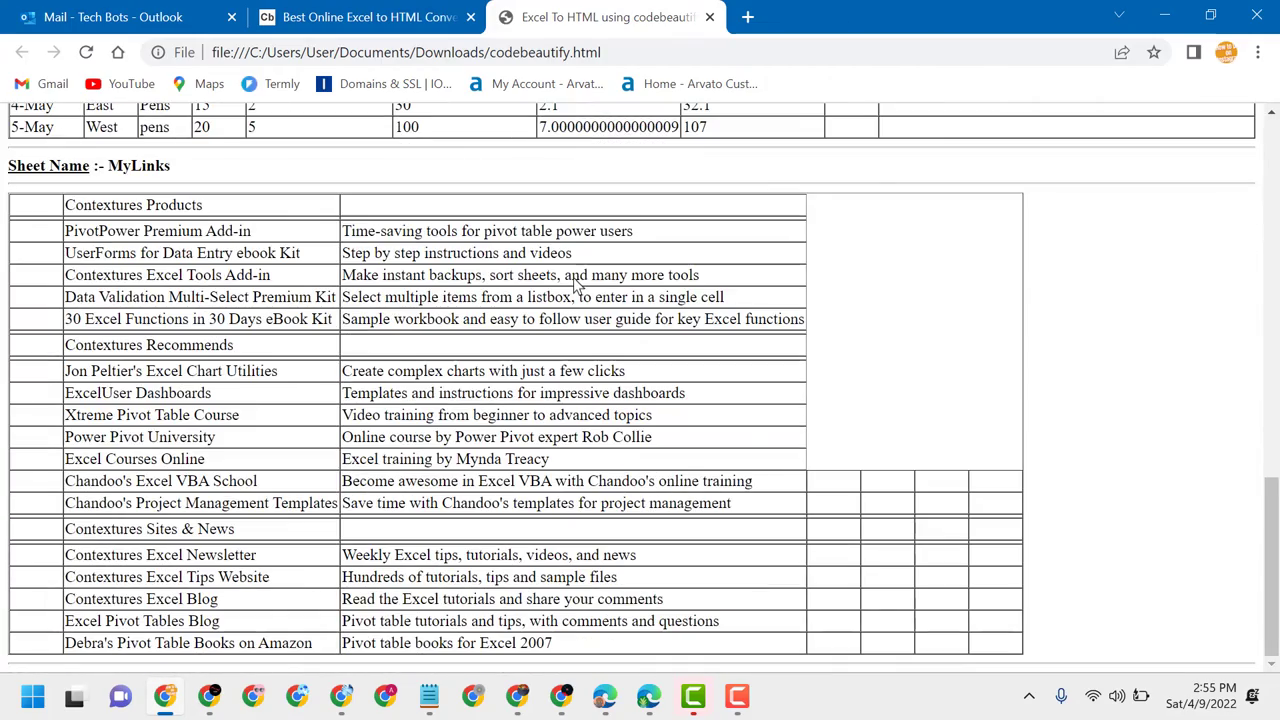
scroll("up", 3)
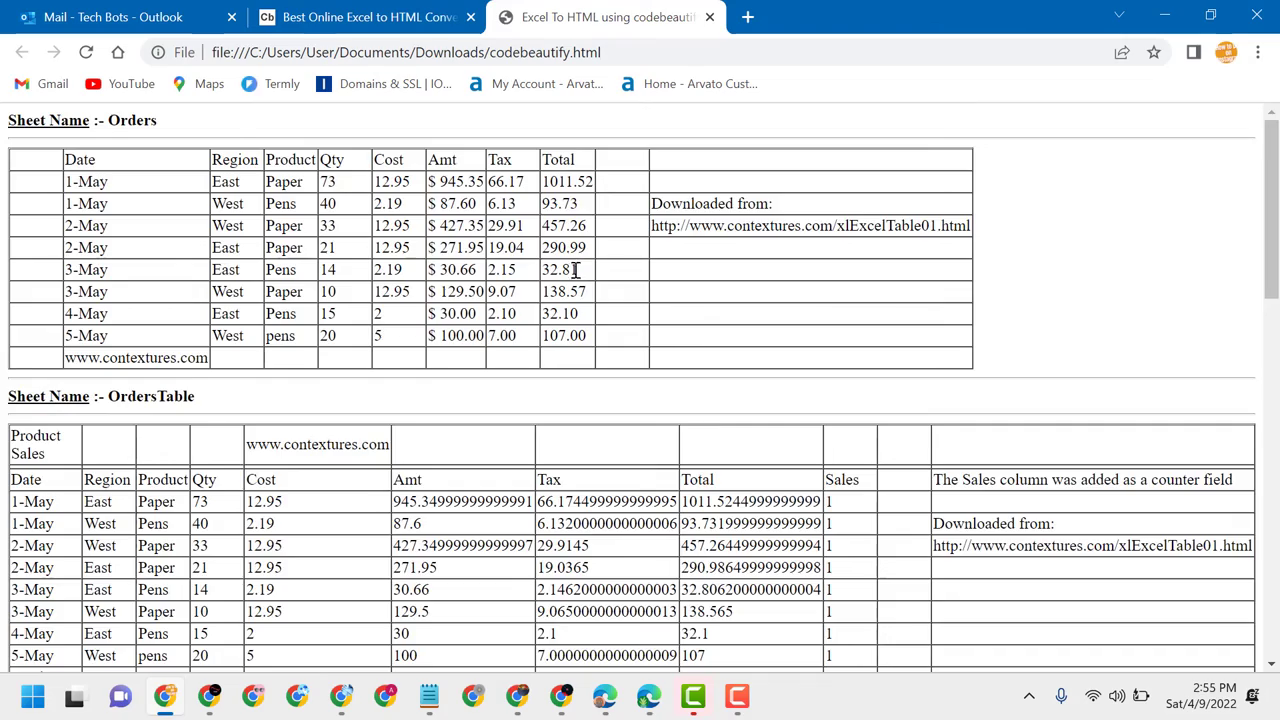
mouse_move(580, 270)
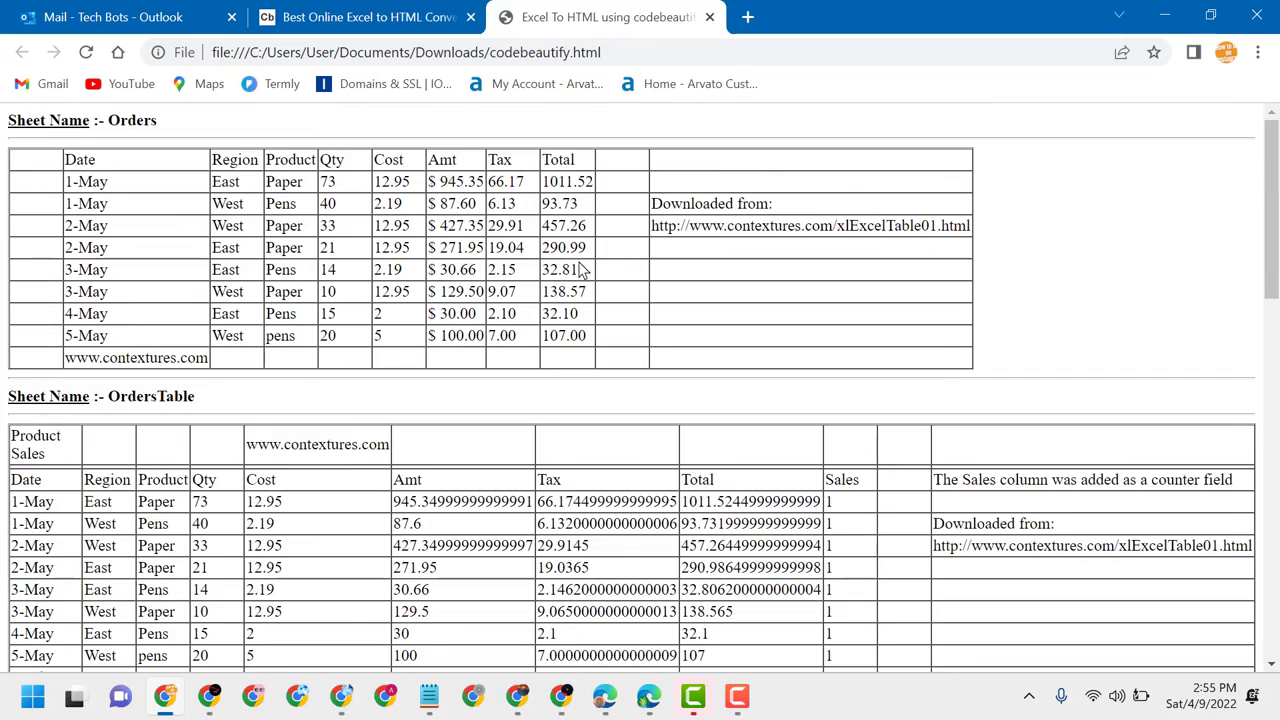
mouse_move(598, 244)
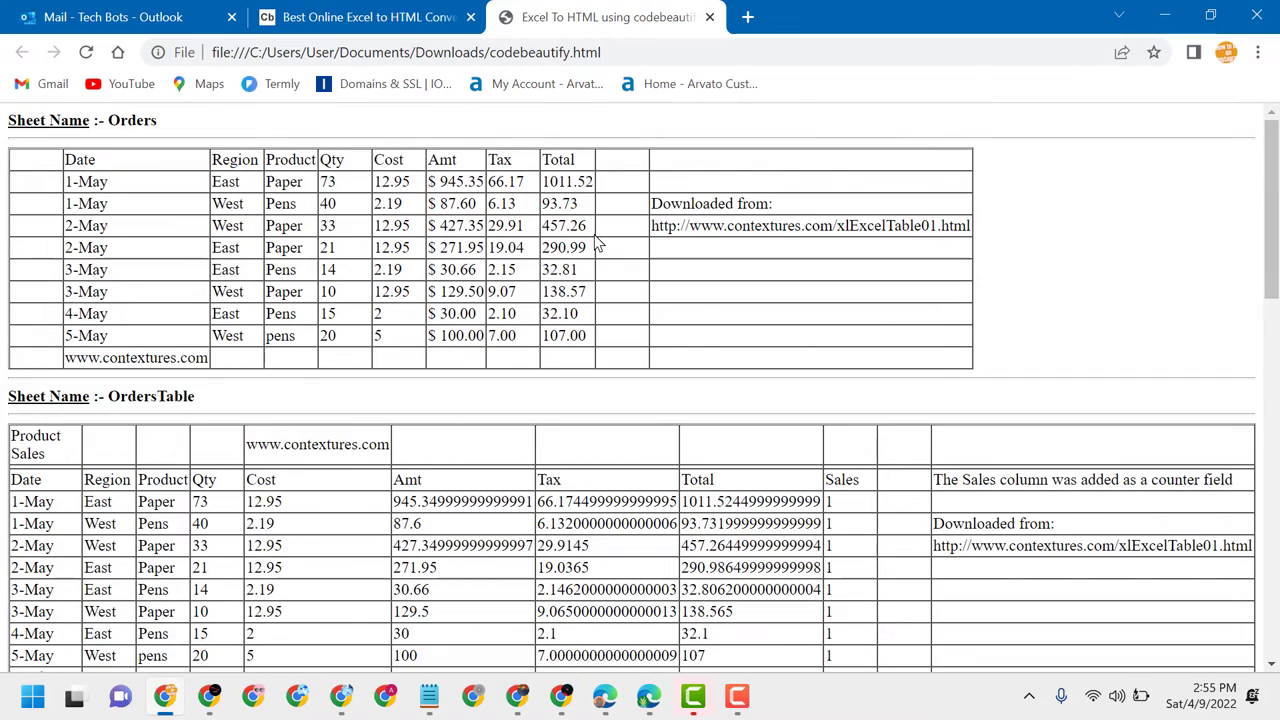